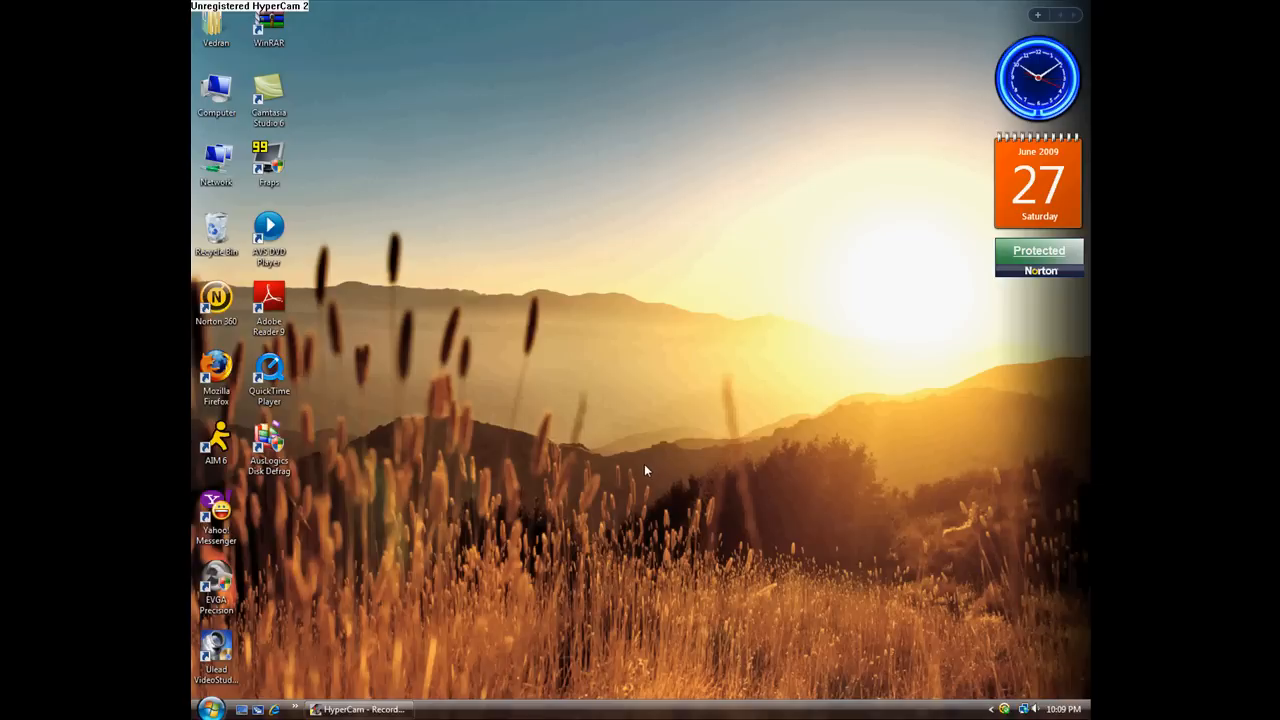
mouse_move(628, 450)
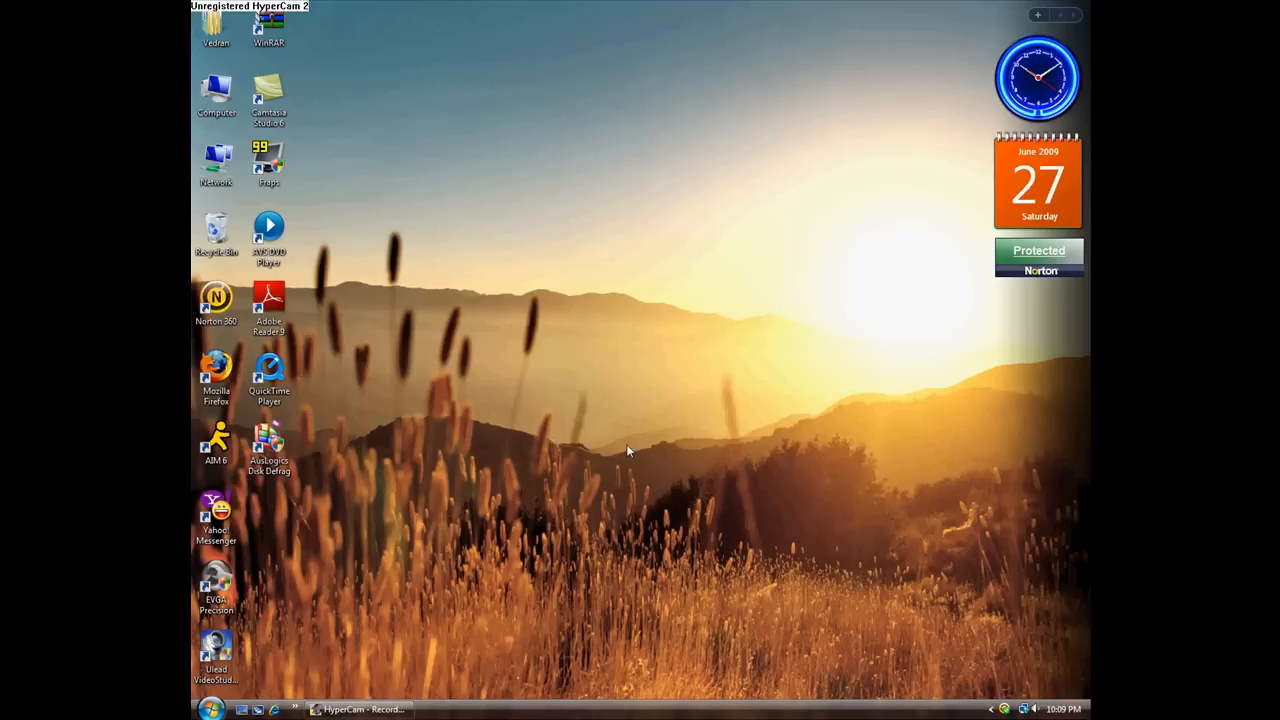
mouse_move(434, 308)
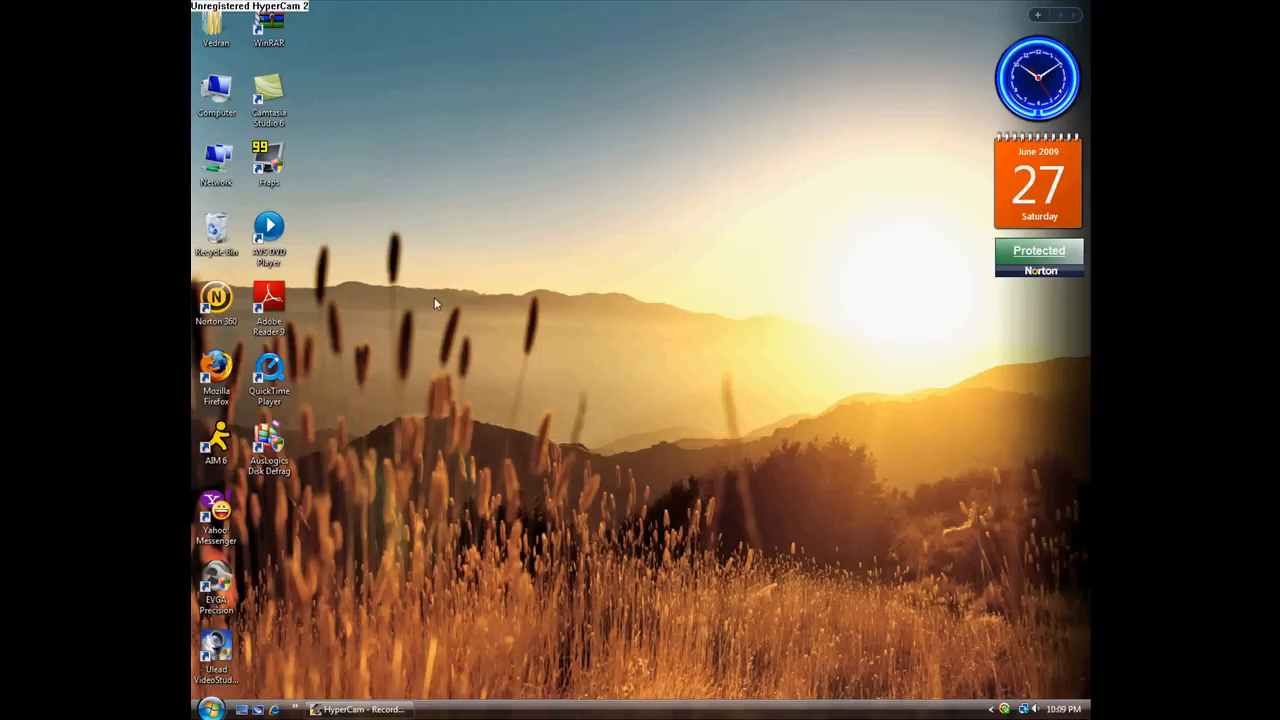
mouse_move(410, 284)
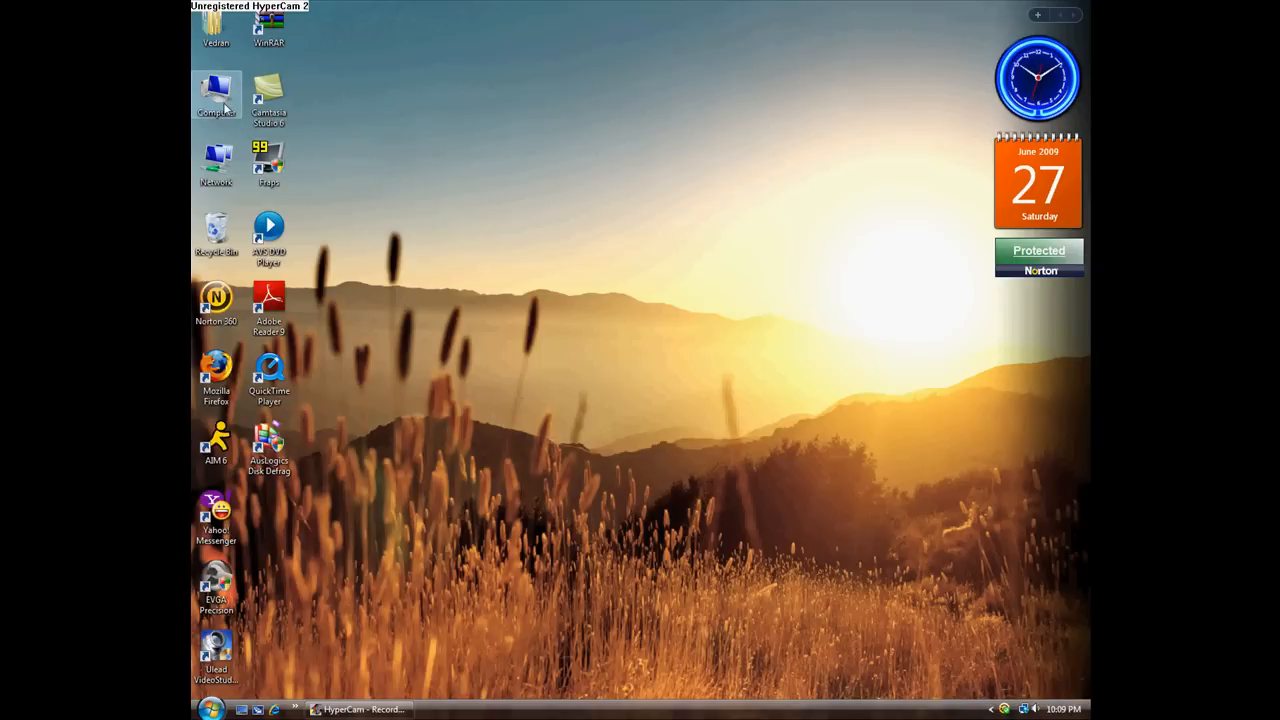
- Browse from Computer into Program Files and the Gears of War folder on the Data drive
double_click(216, 90)
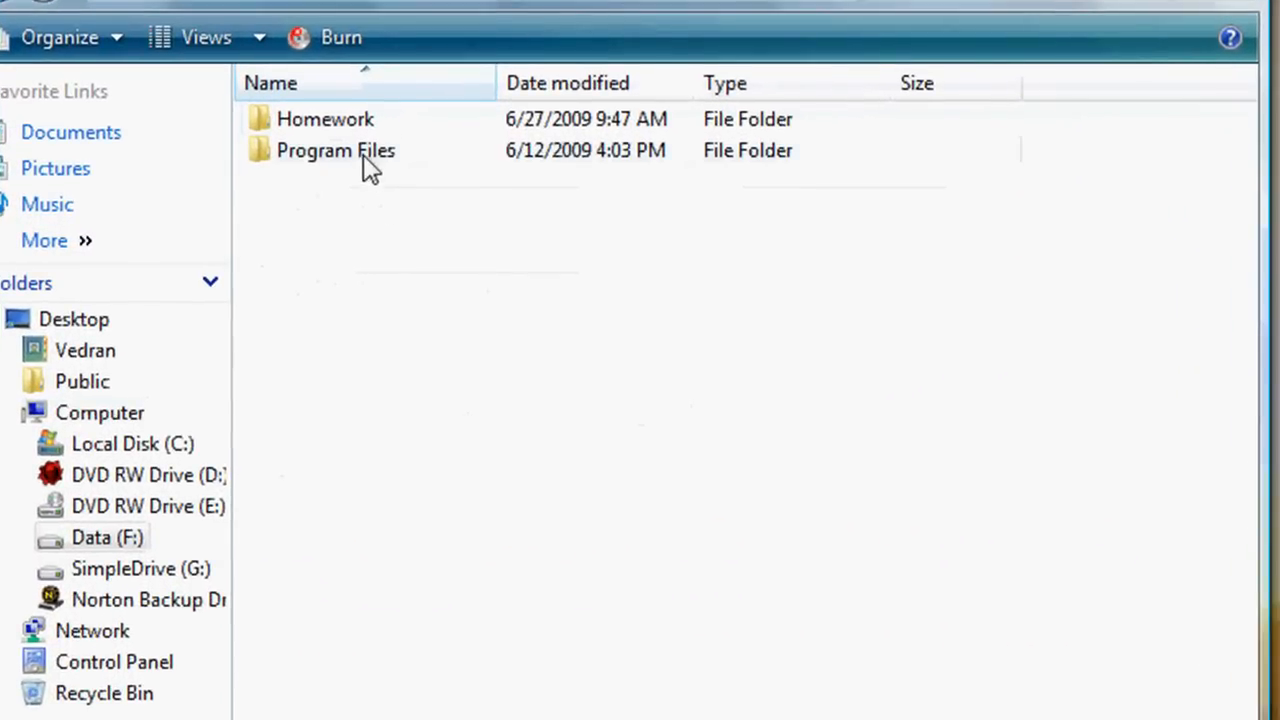
double_click(336, 150)
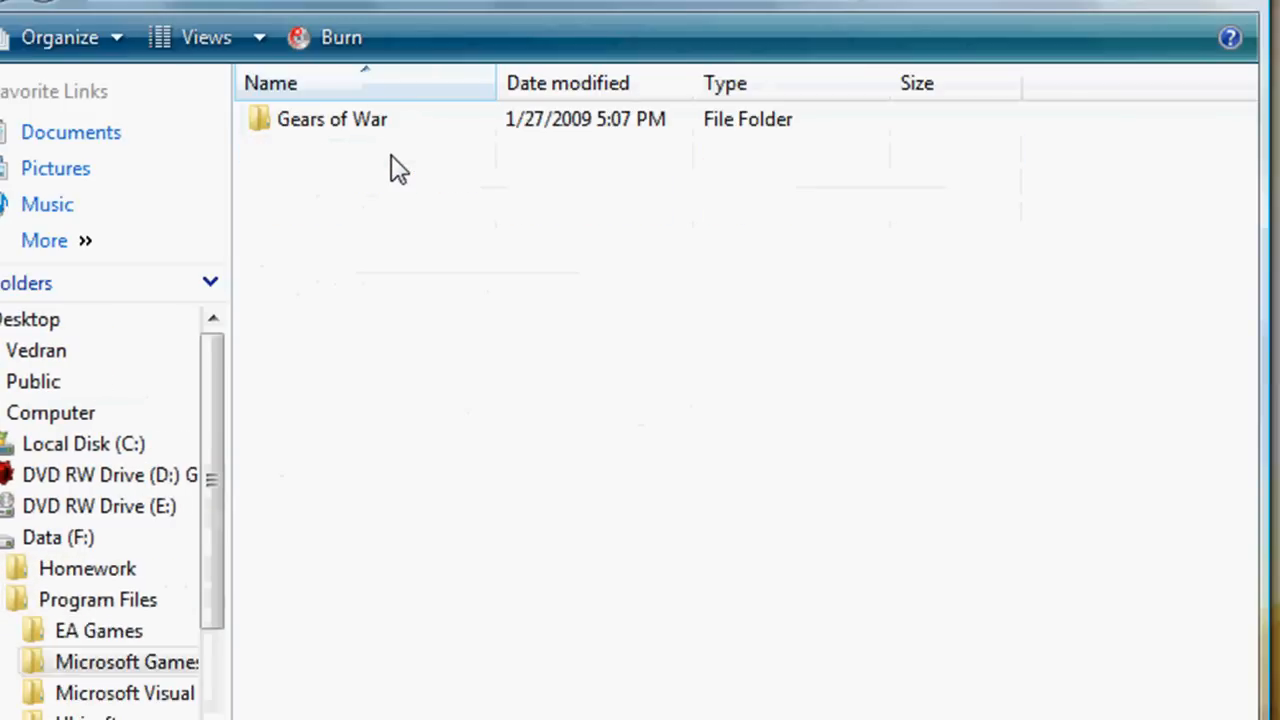
double_click(332, 118)
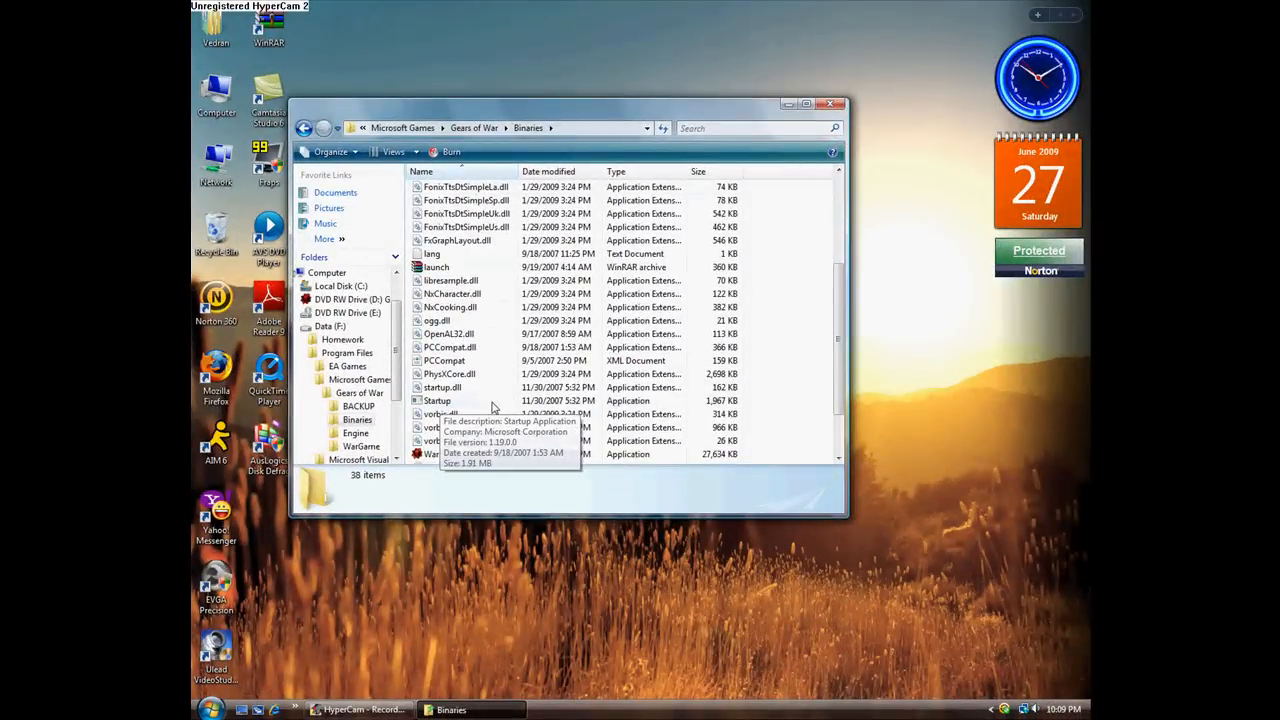
mouse_move(770, 260)
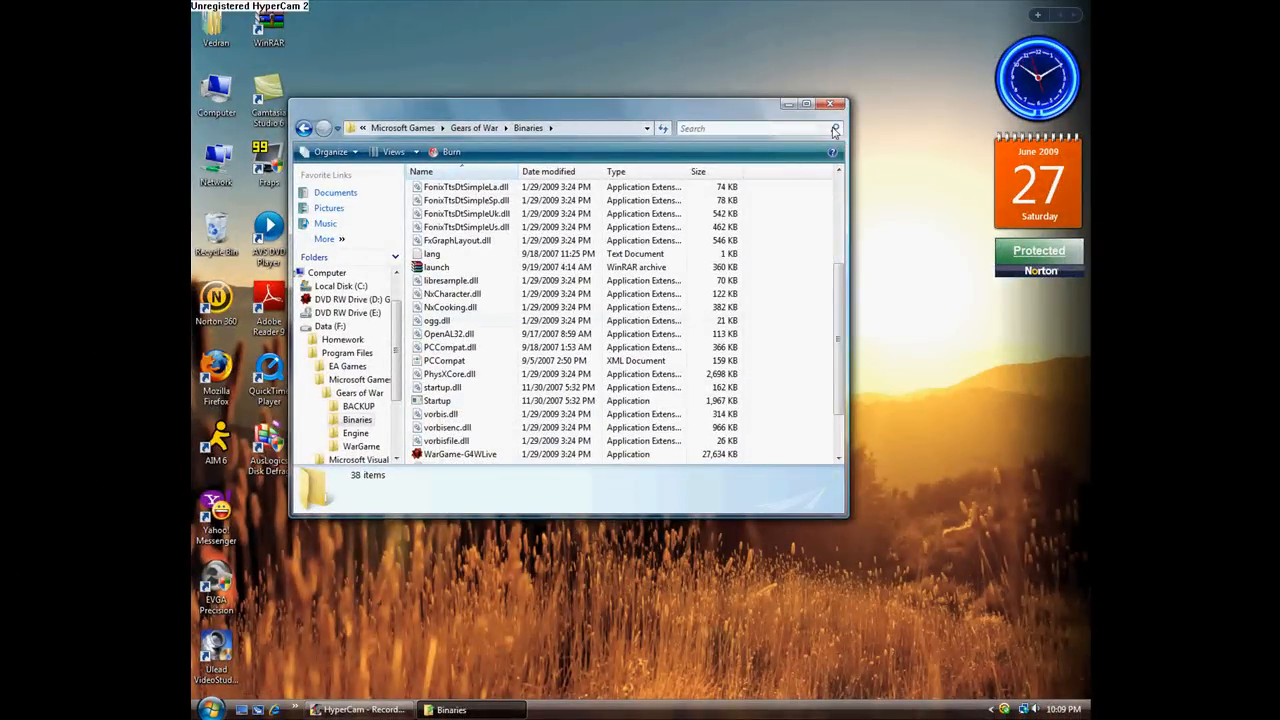
mouse_move(832, 104)
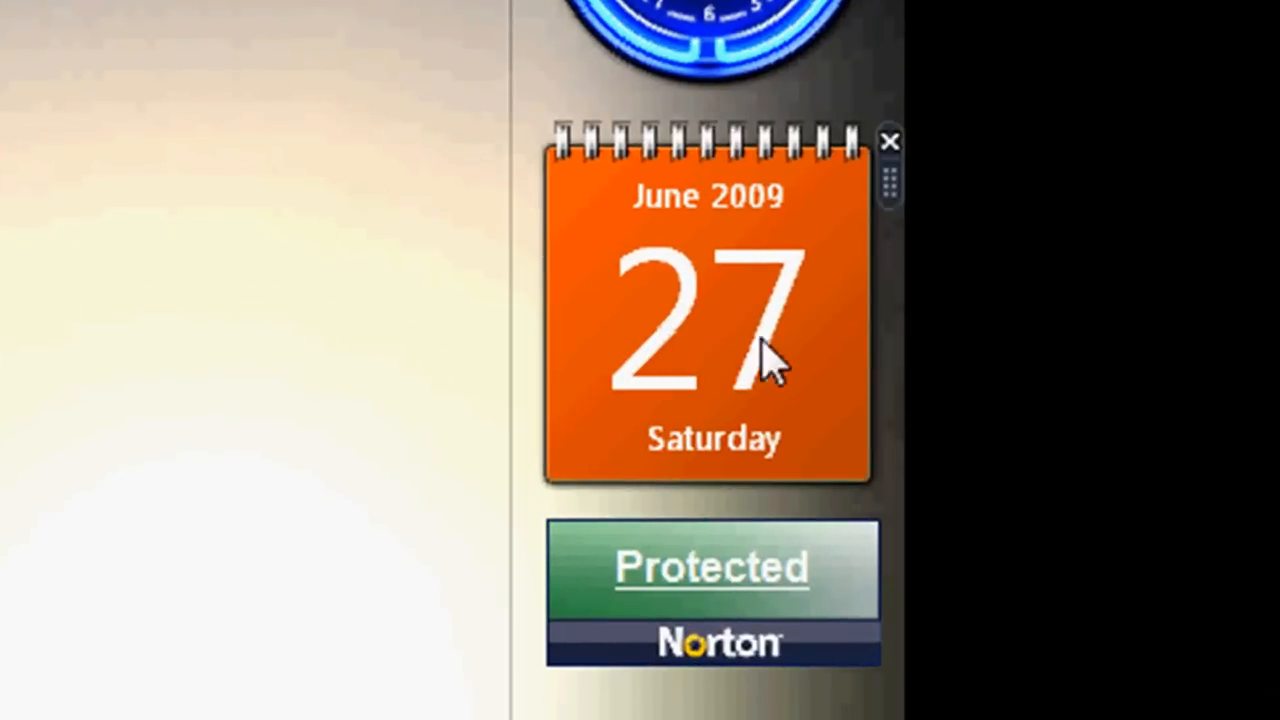
mouse_move(610, 344)
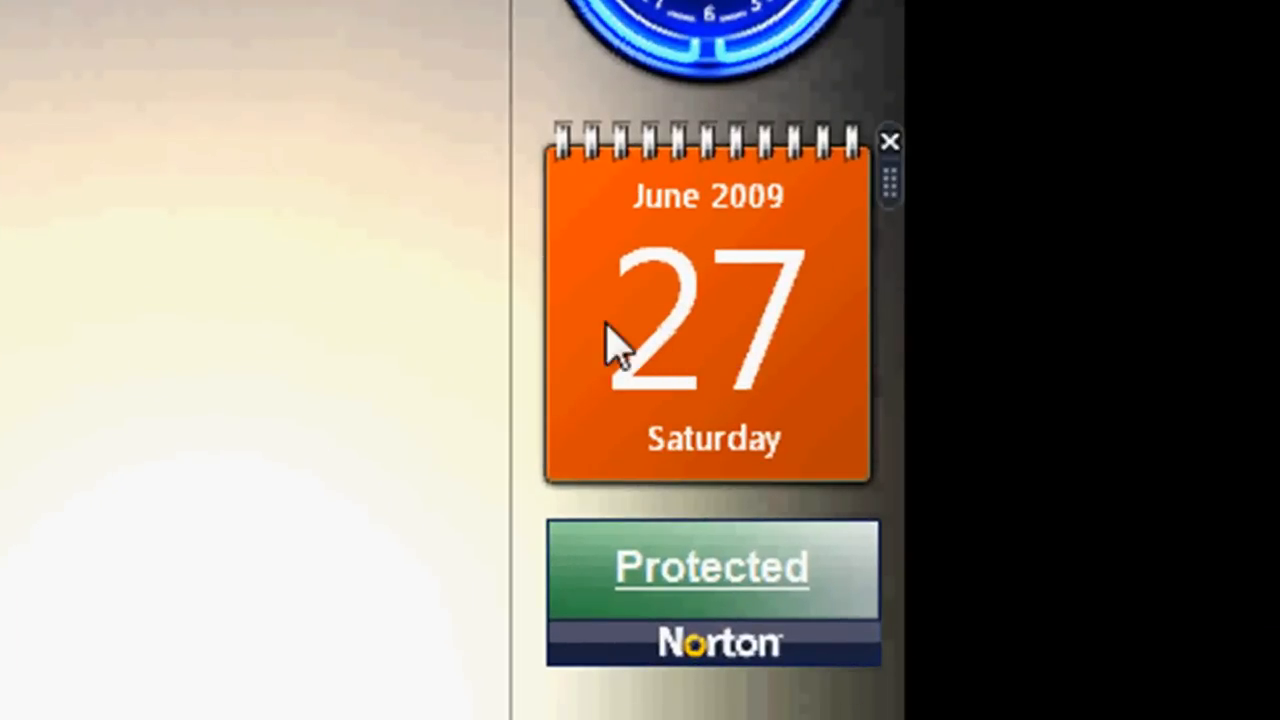
mouse_move(644, 376)
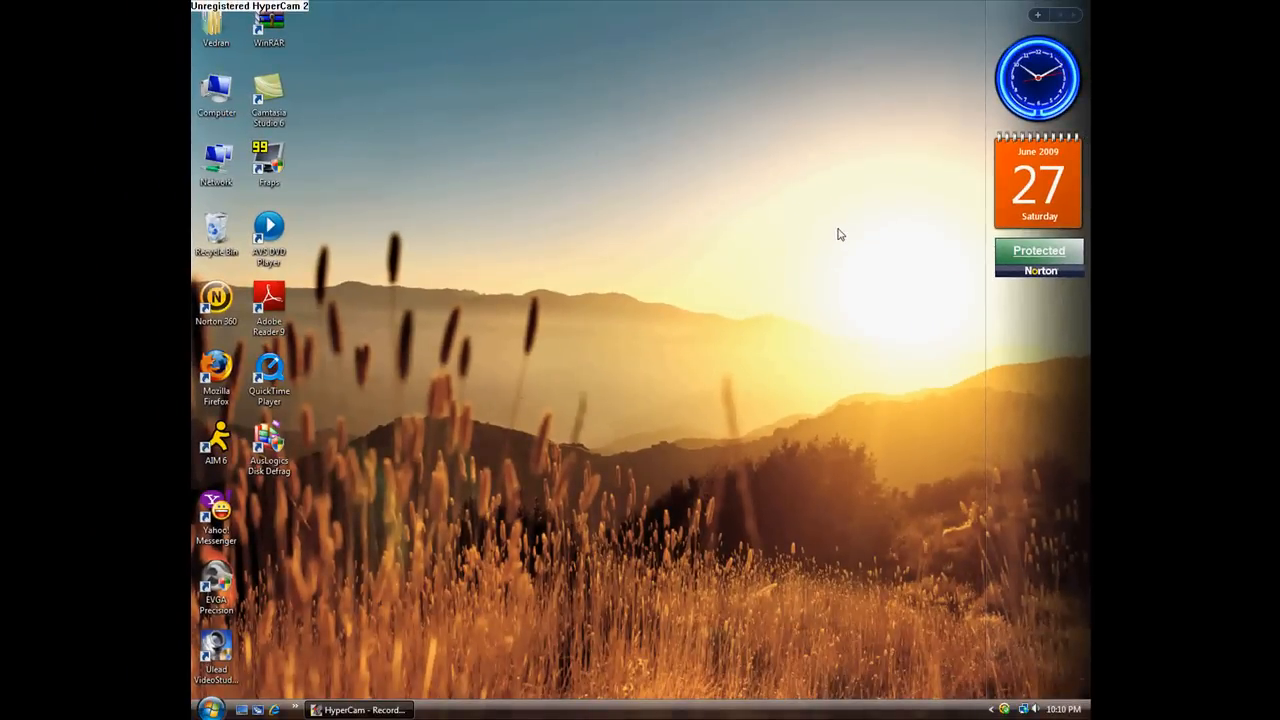
mouse_move(564, 226)
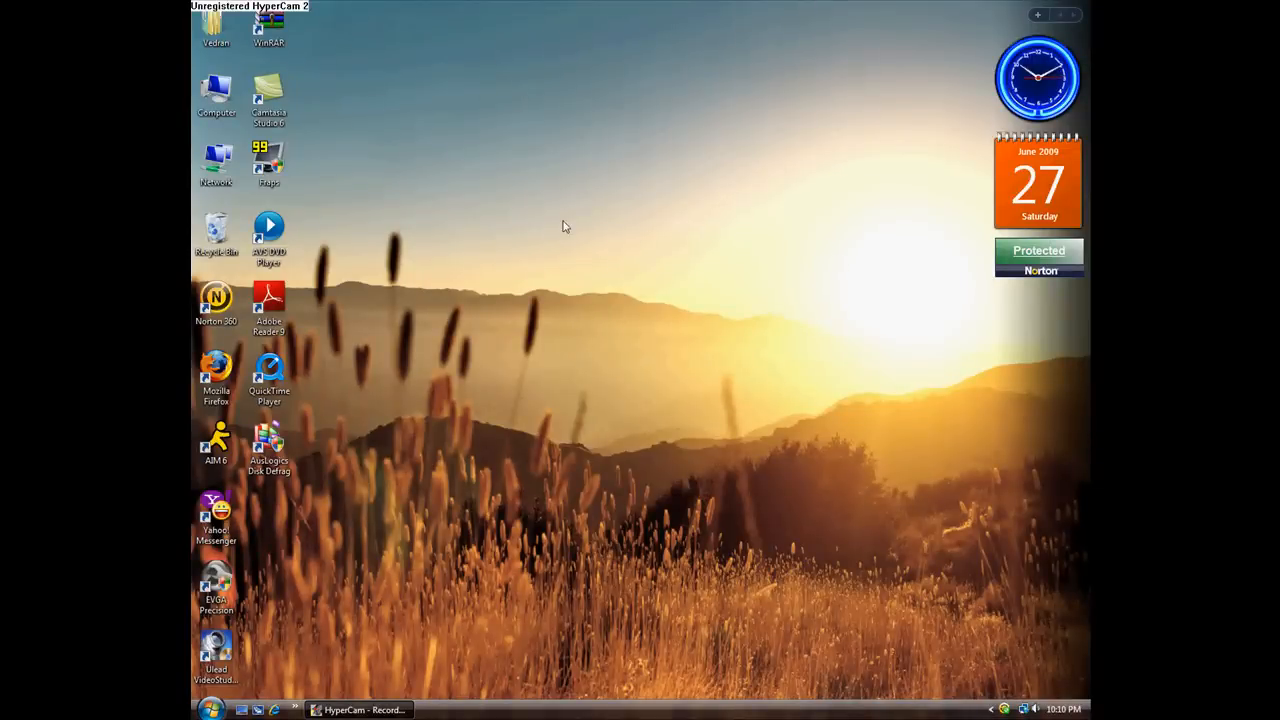
mouse_move(528, 272)
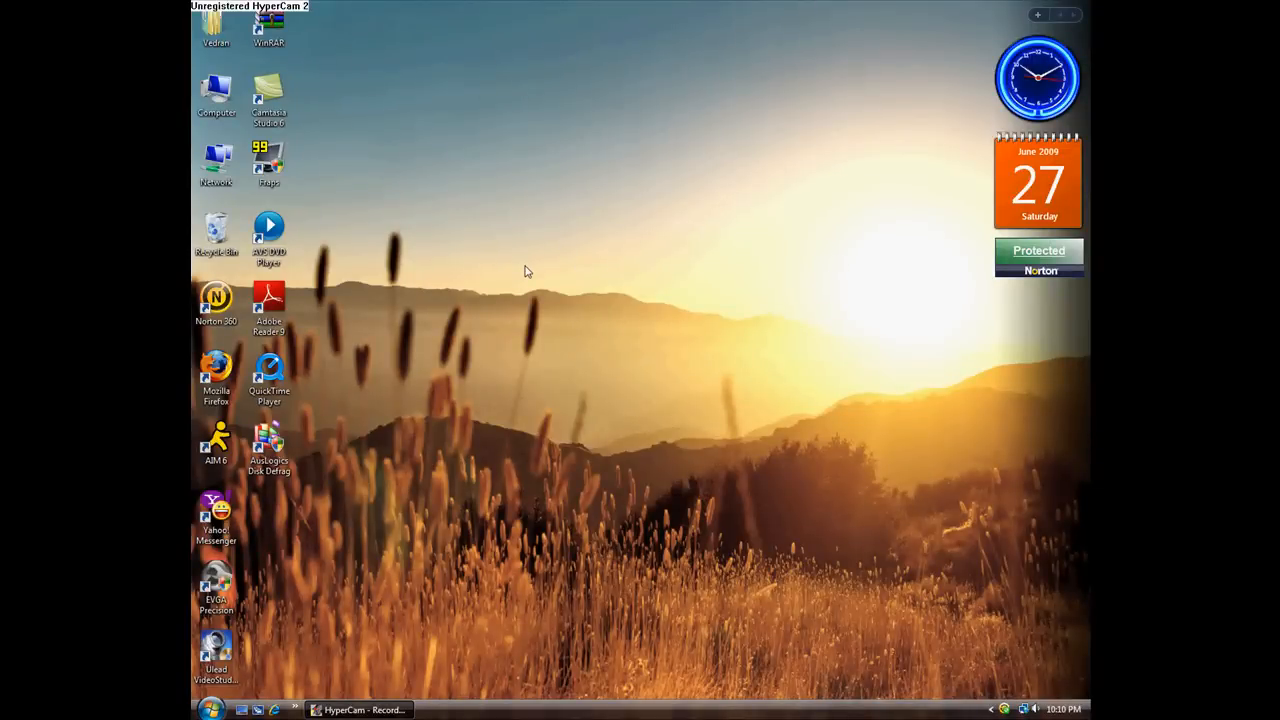
mouse_move(520, 292)
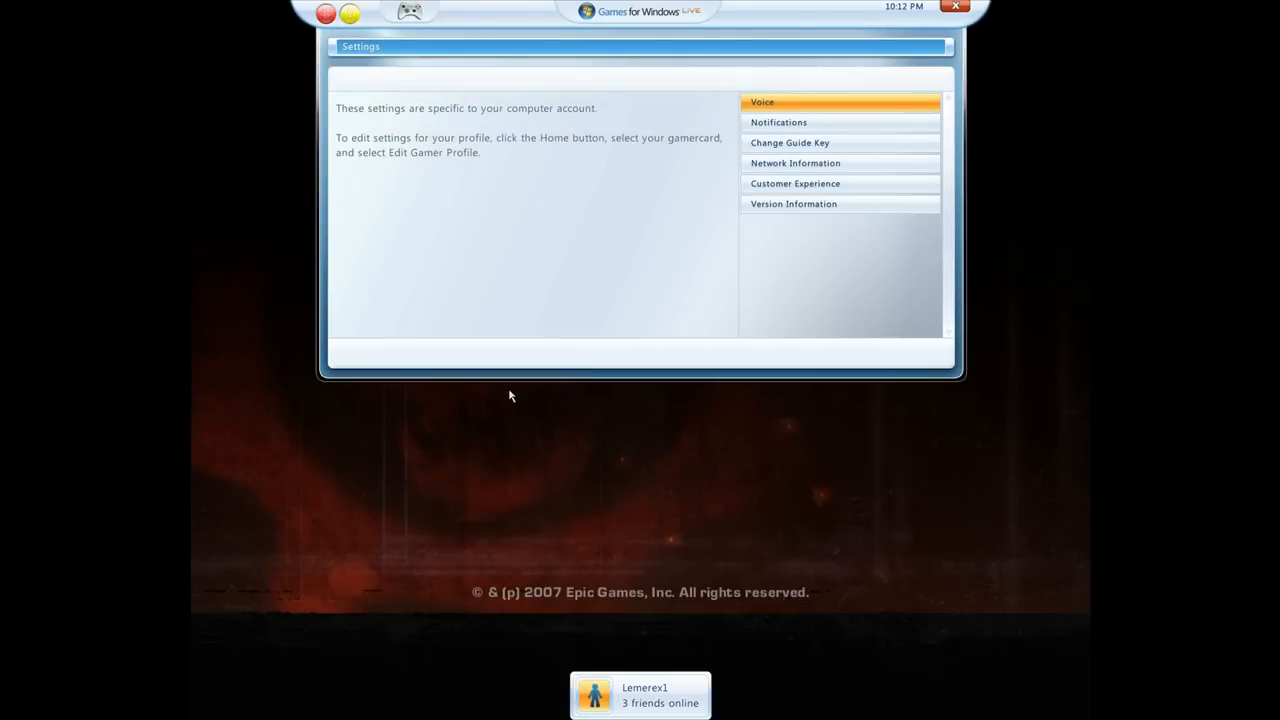
- Close the Live settings page and the guide overlay to reveal the Main Menu
click(332, 12)
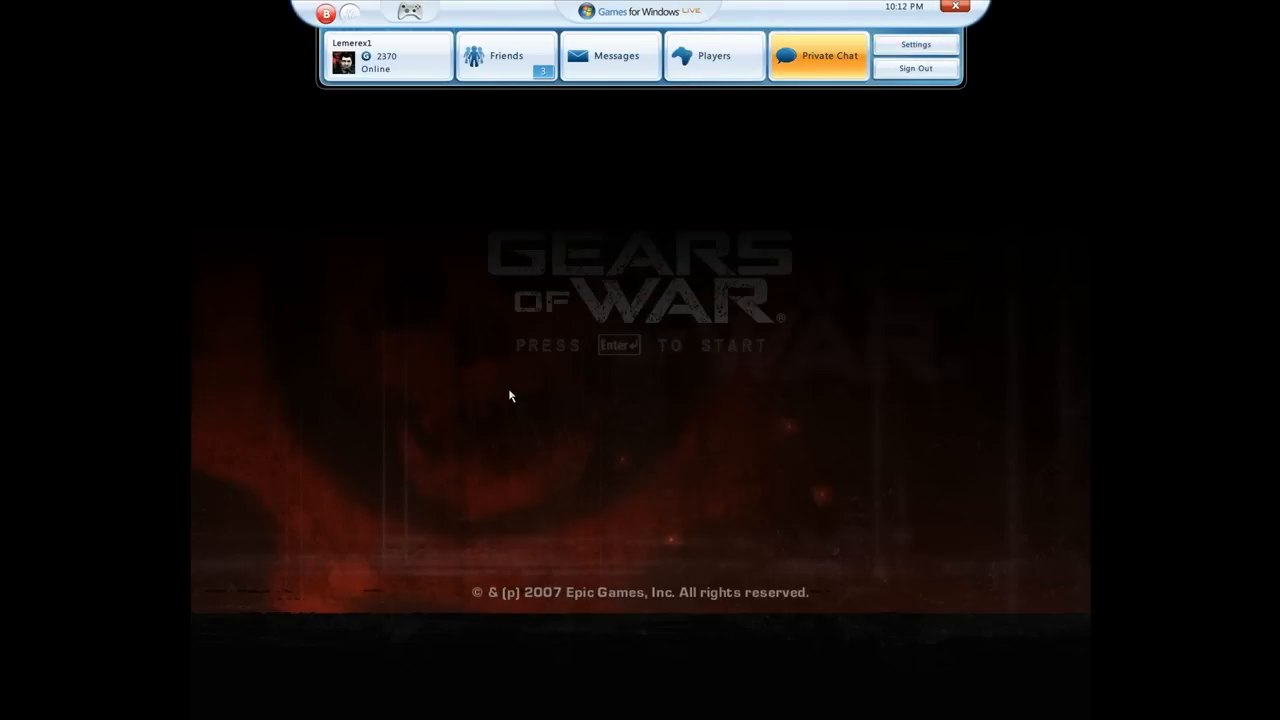
click(714, 56)
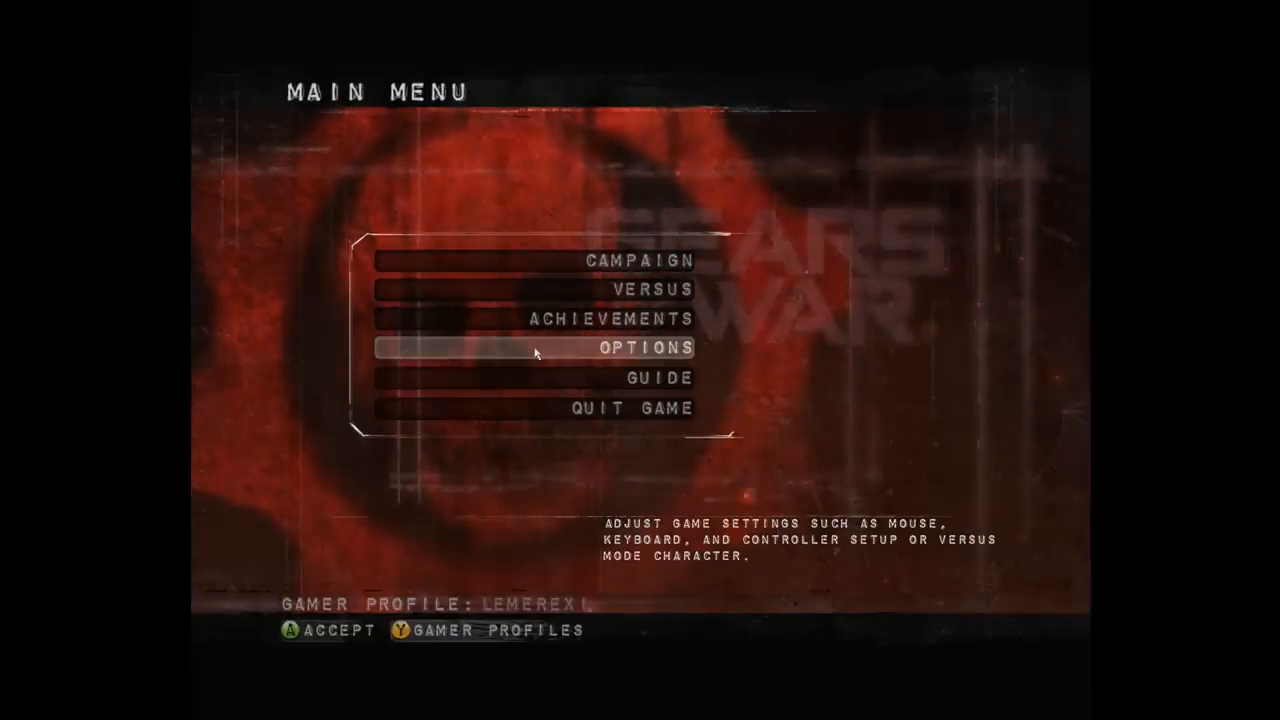
- Choose Campaign > Single Player > Continue Campaign to resume from the last save
key(Up)
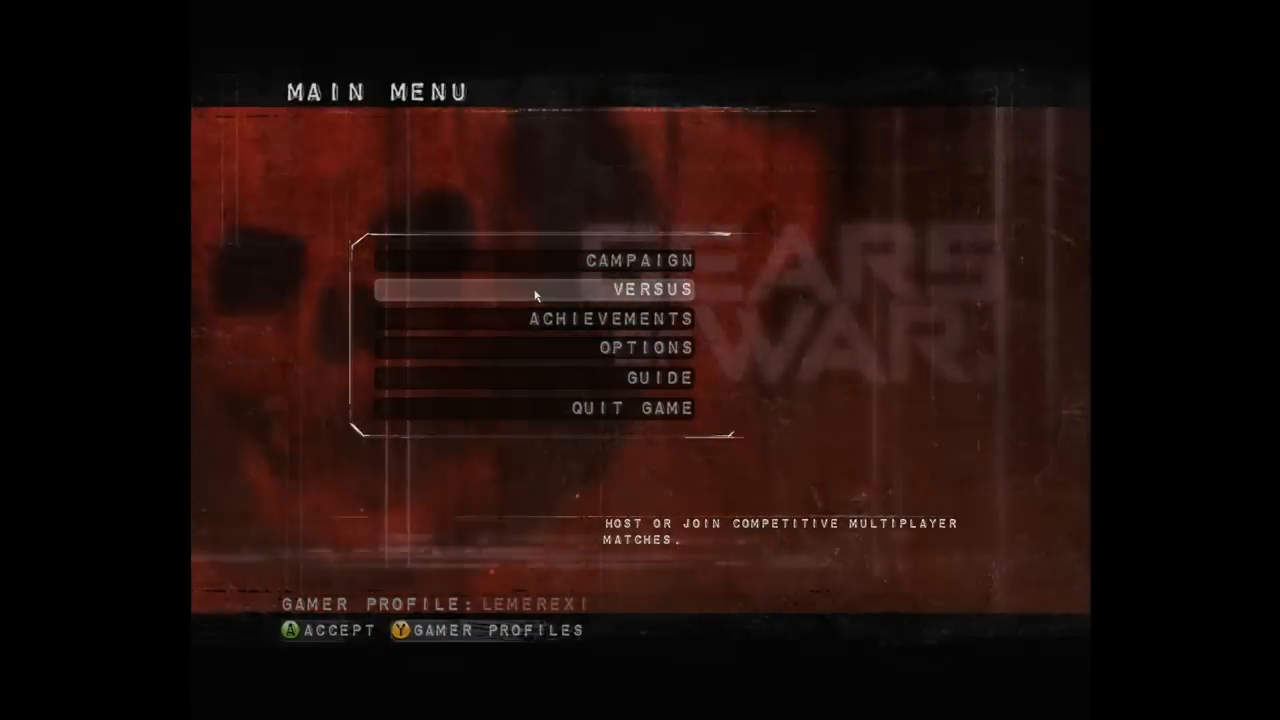
click(640, 260)
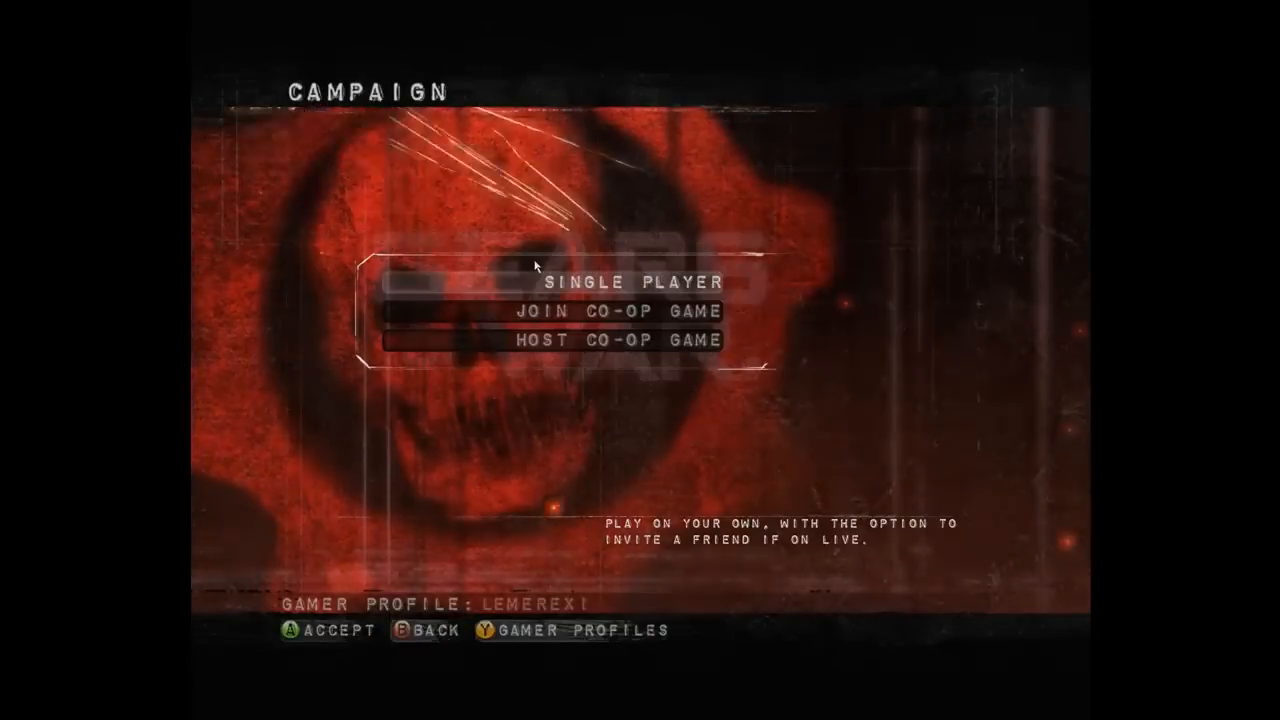
click(636, 282)
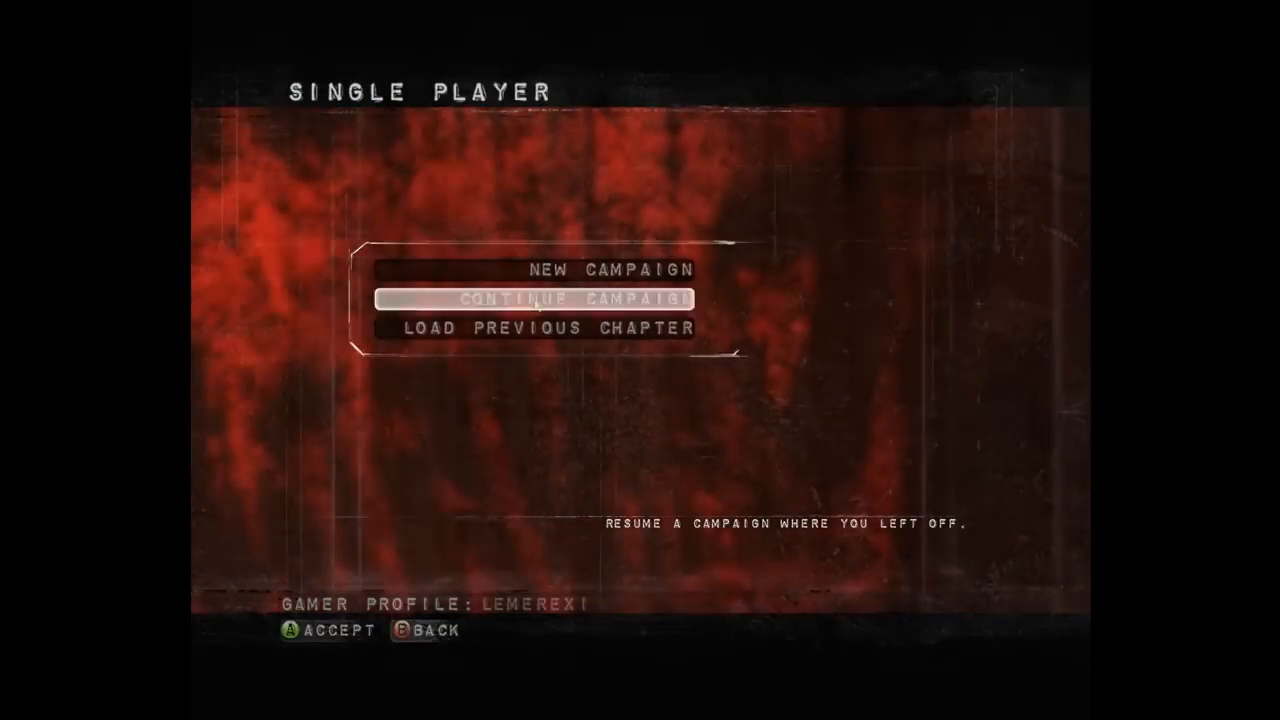
click(536, 300)
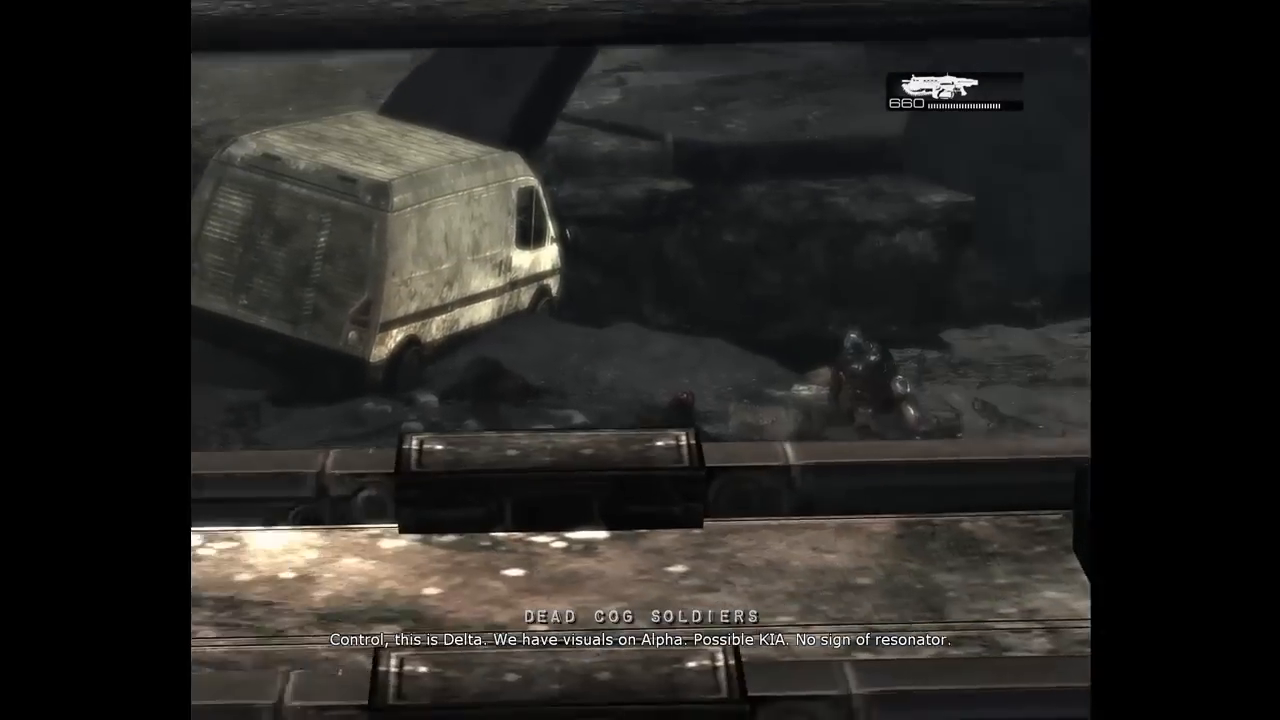
mouse_move(640, 360)
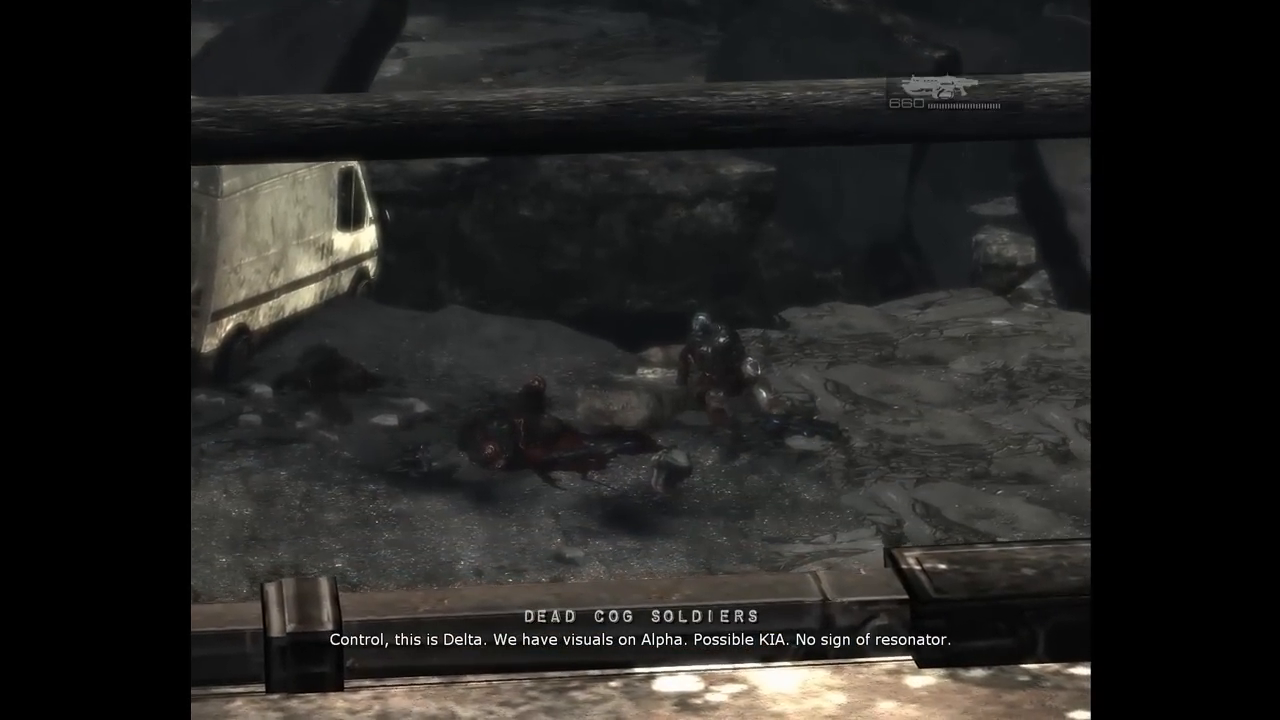